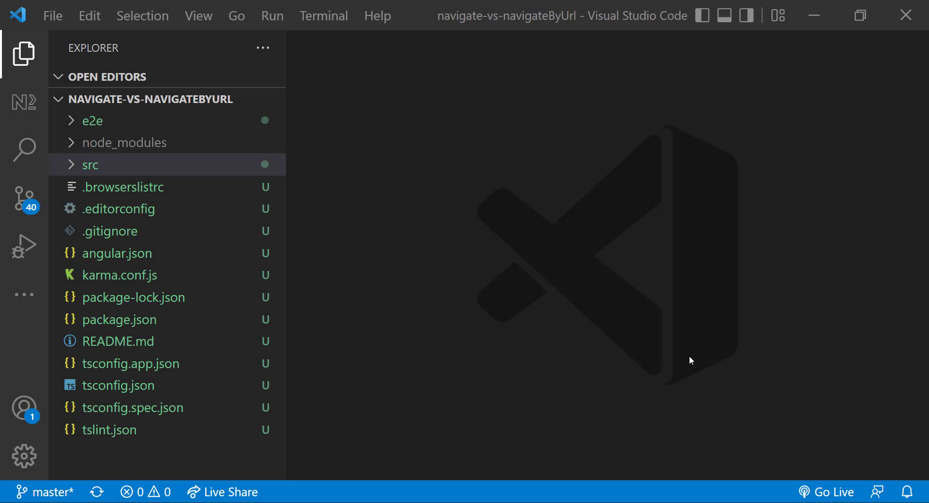
- Expand src > app in the Explorer and open home.component.html
left_click(91, 165)
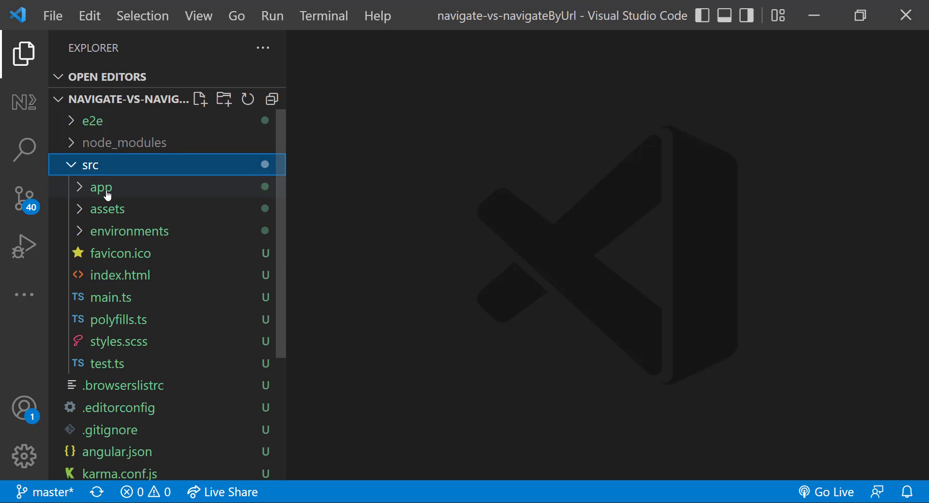
left_click(100, 187)
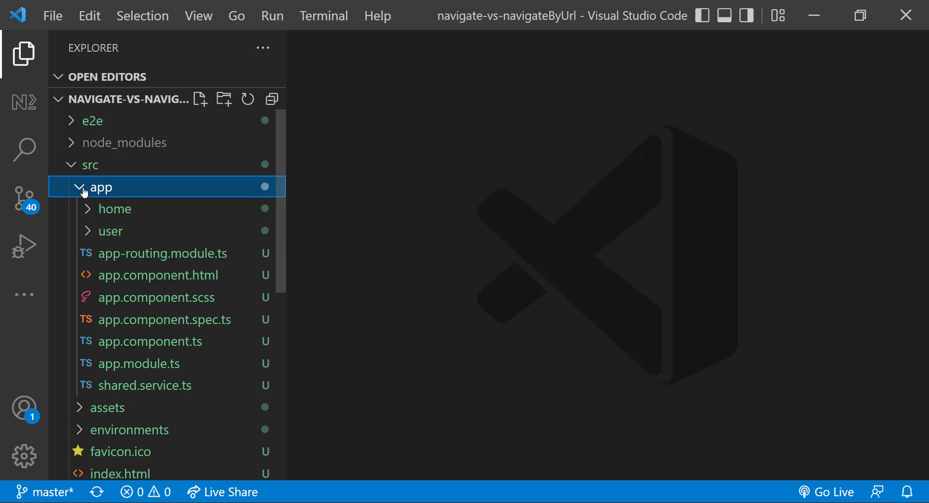
left_click(115, 208)
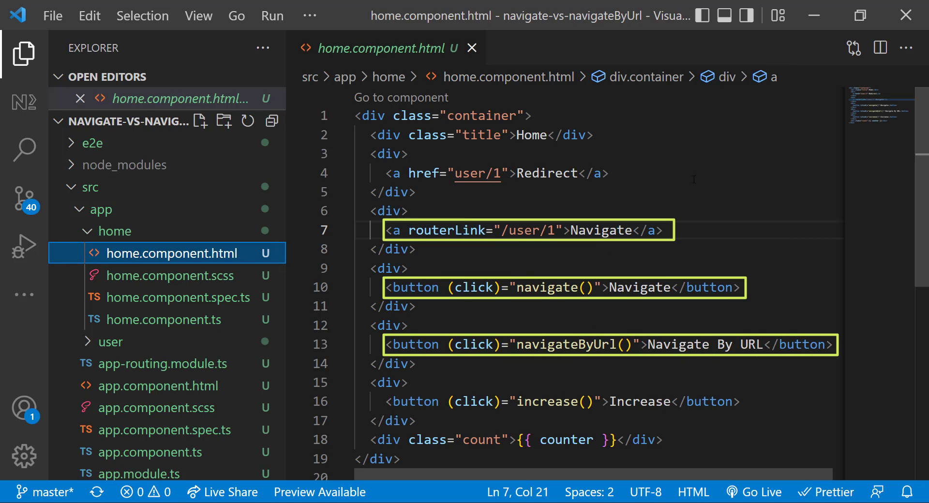
- Expand the user folder to view its component template, then return to the home template
left_click(110, 342)
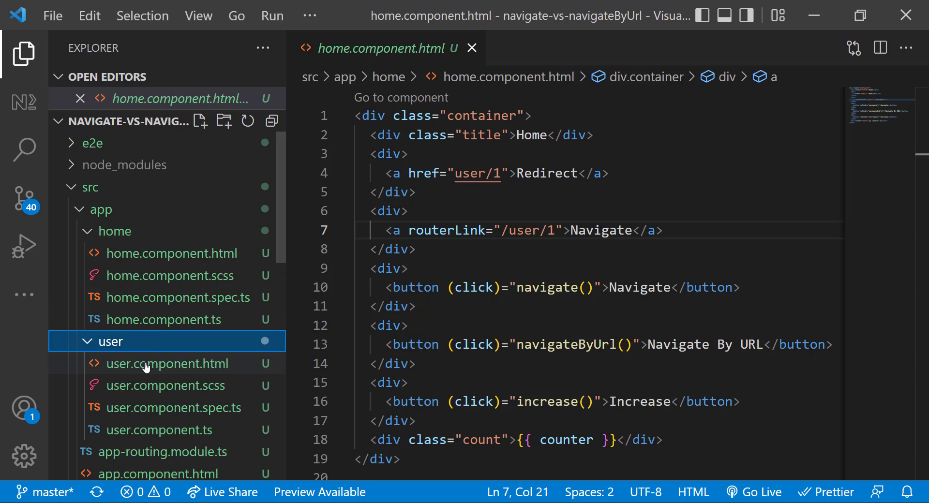
left_click(166, 363)
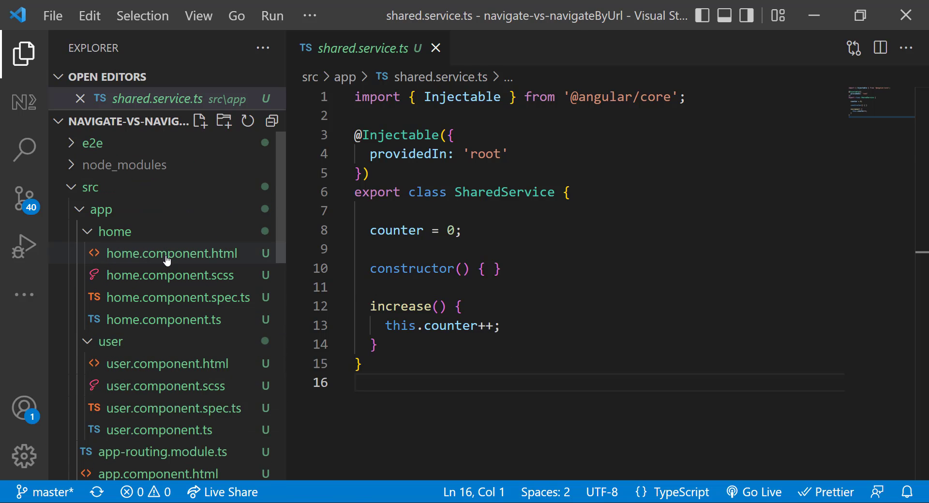
left_click(171, 253)
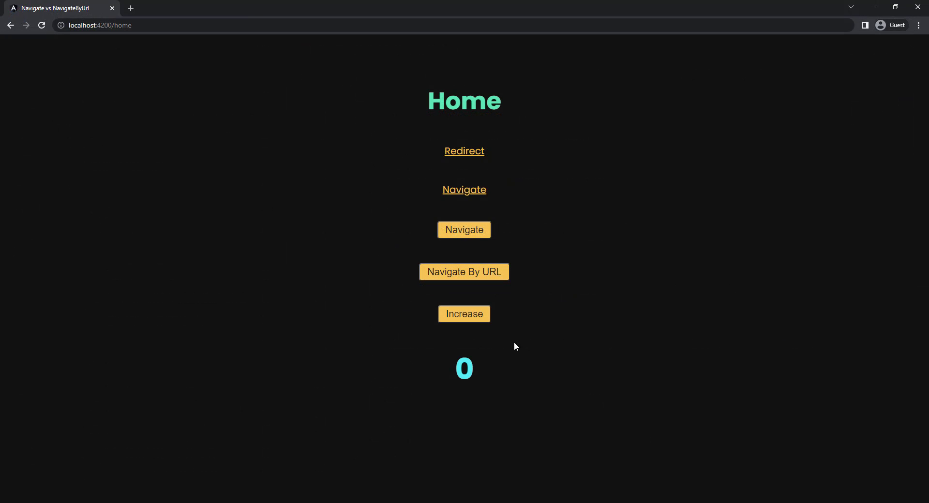
mouse_move(532, 339)
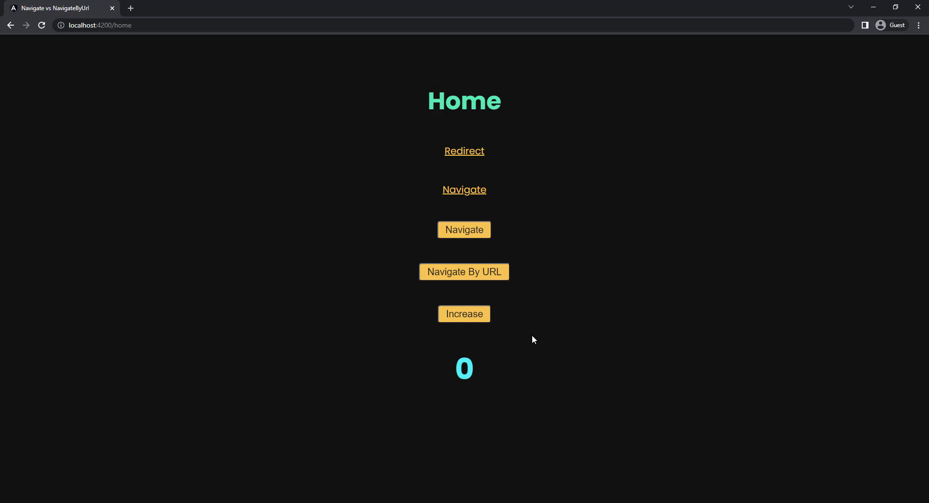
mouse_move(547, 332)
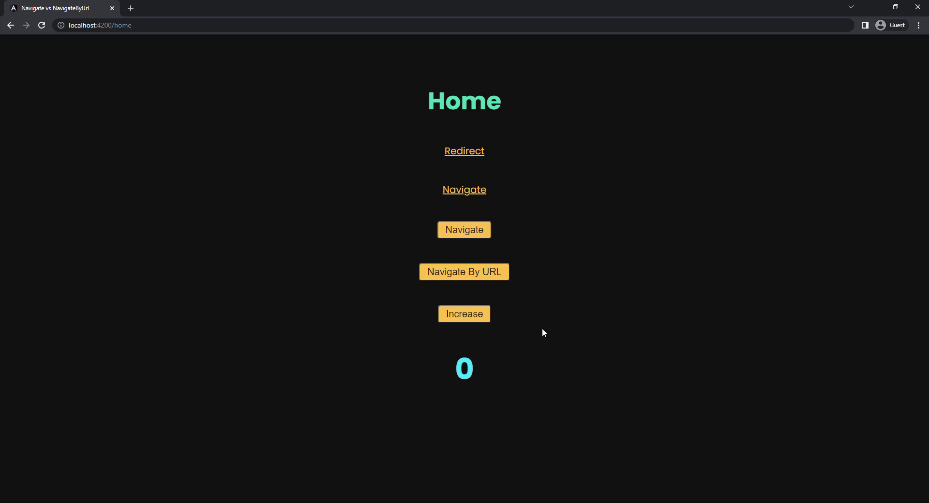
mouse_move(489, 326)
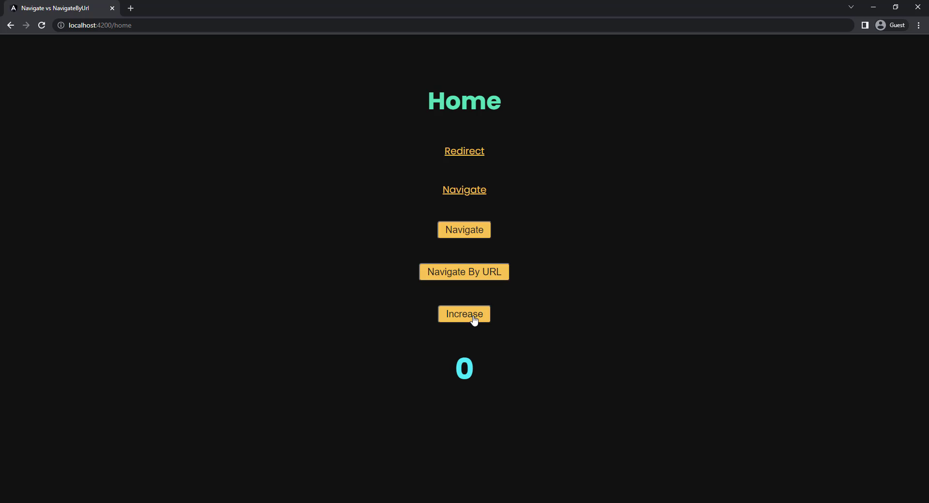
- Raise the Home counter to 10, visit the User page, and return home still showing 10
left_click(464, 313)
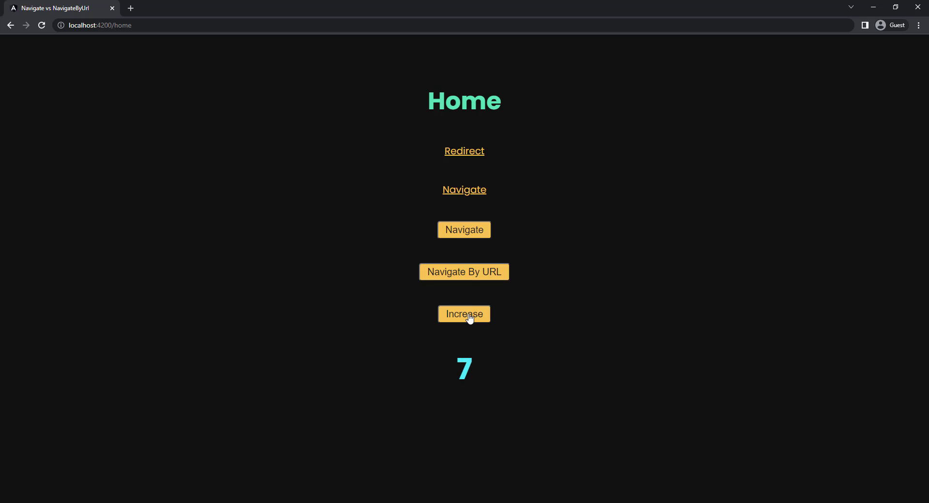
left_click(464, 151)
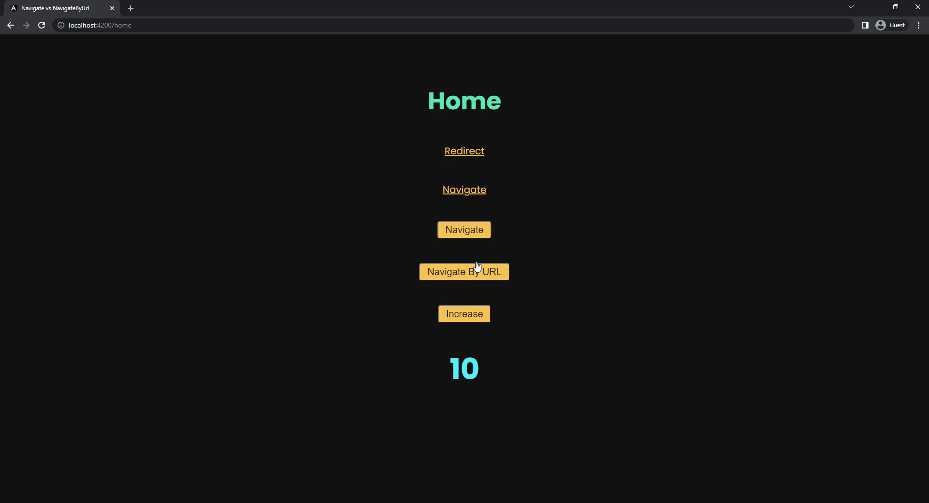
left_click(464, 272)
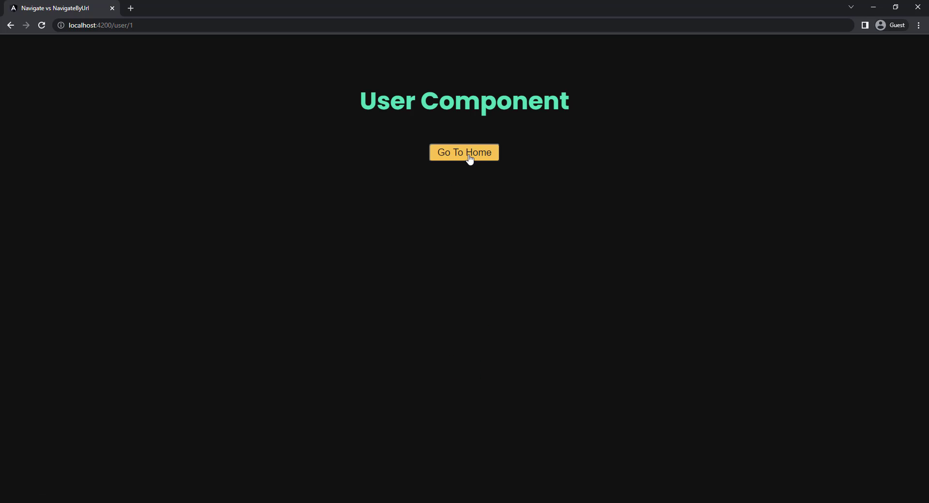
left_click(464, 152)
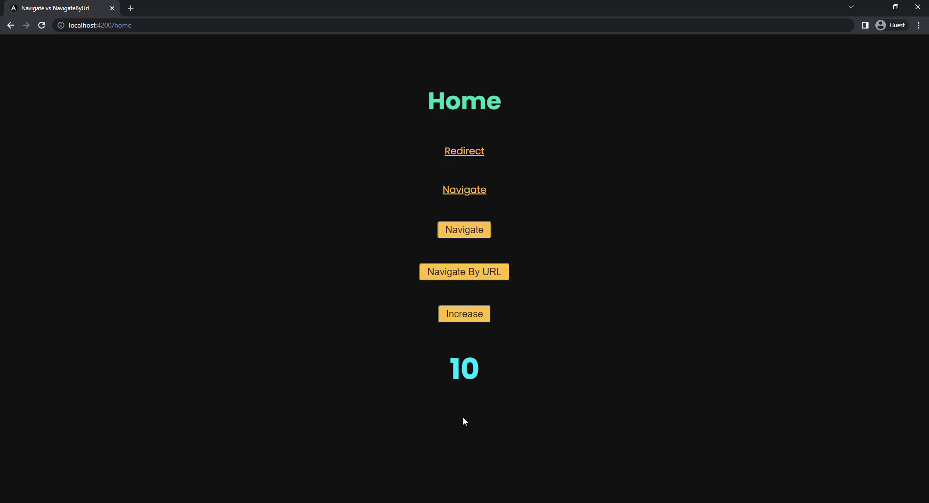
mouse_move(298, 492)
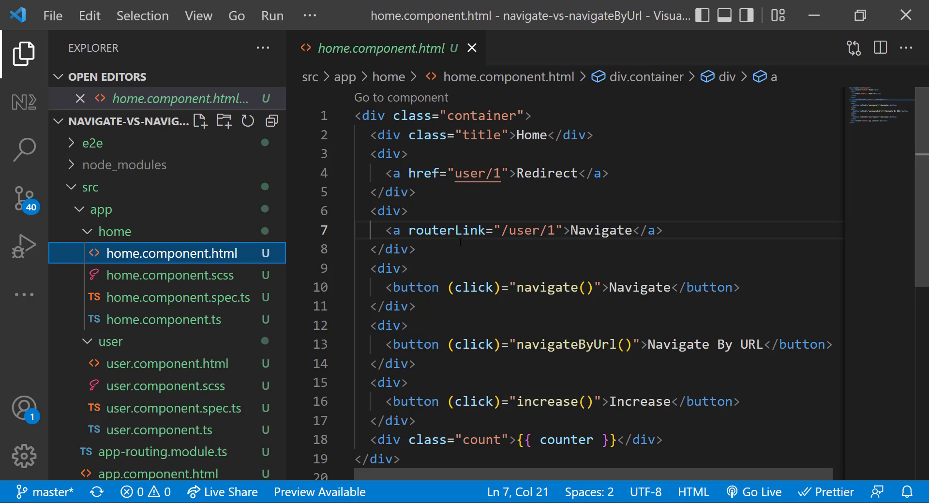
- Briefly change routerLink to [routerLink]="pathVar", revert it, and view home.component.ts
double_click(444, 231)
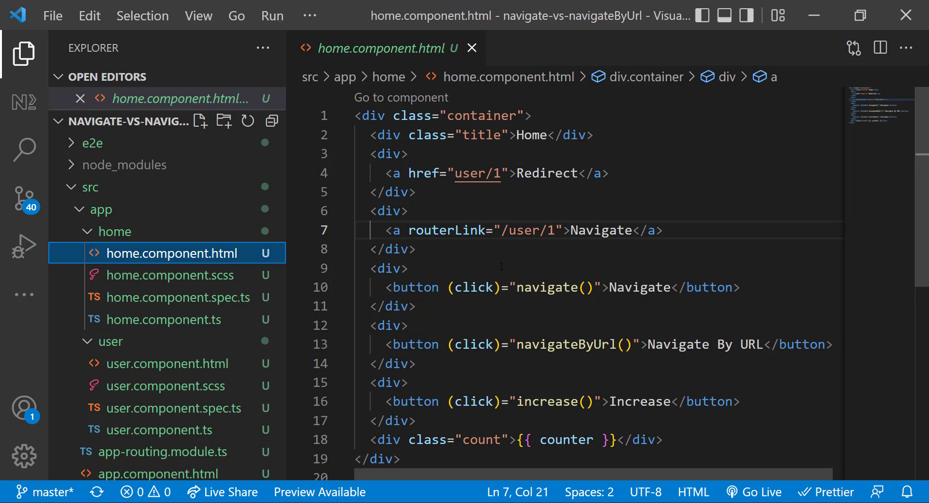
double_click(446, 231)
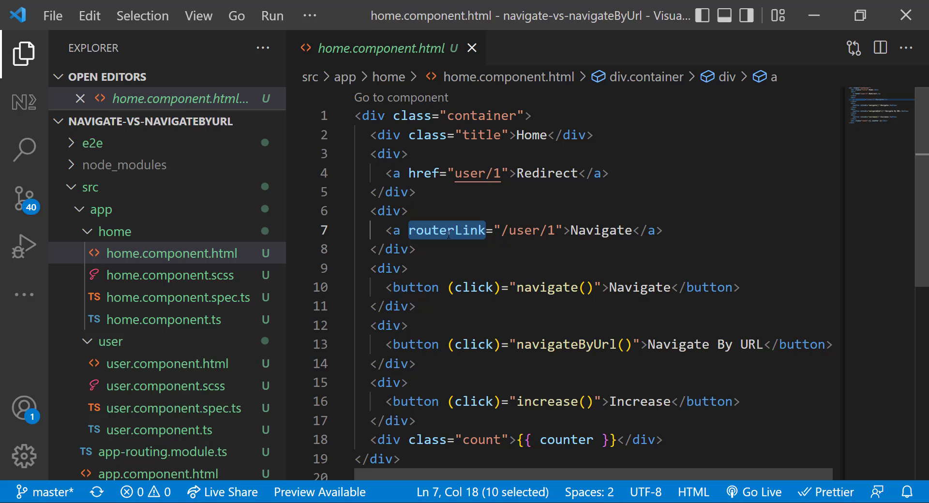
type("[routerLink]=\"pathVar\"")
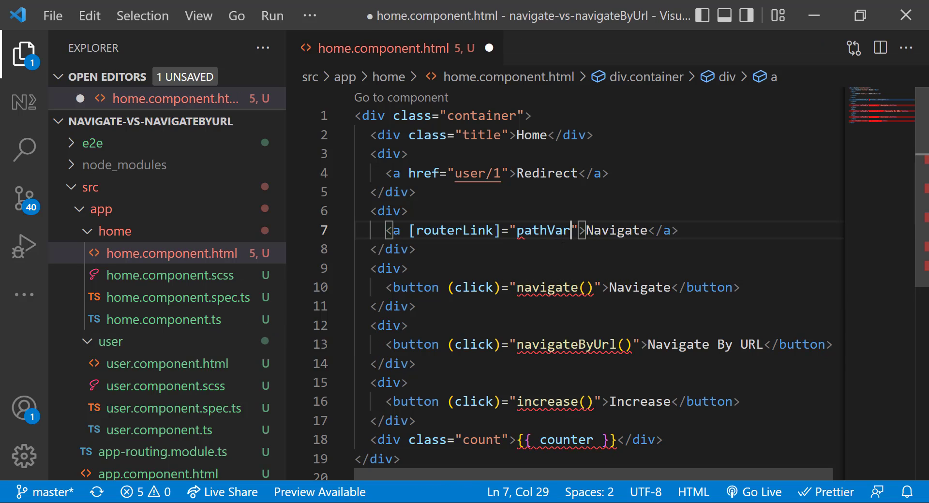
key("Ctrl+s")
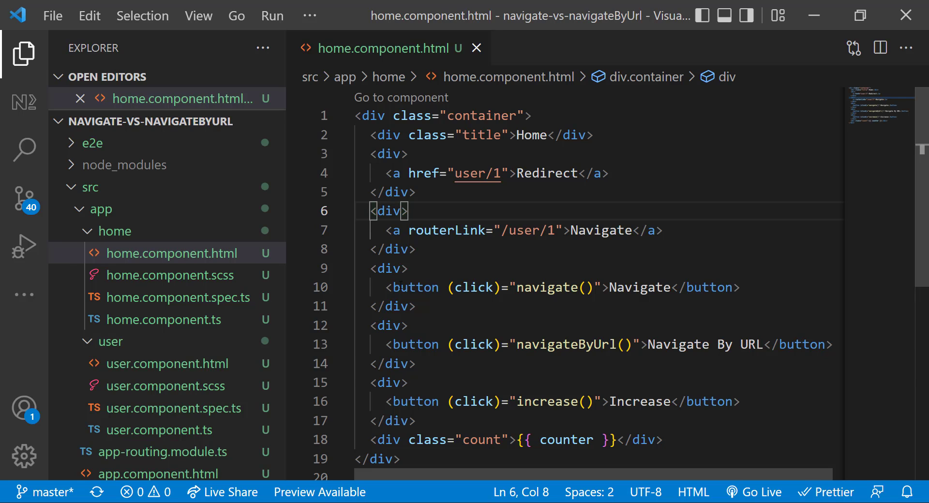
left_click(167, 341)
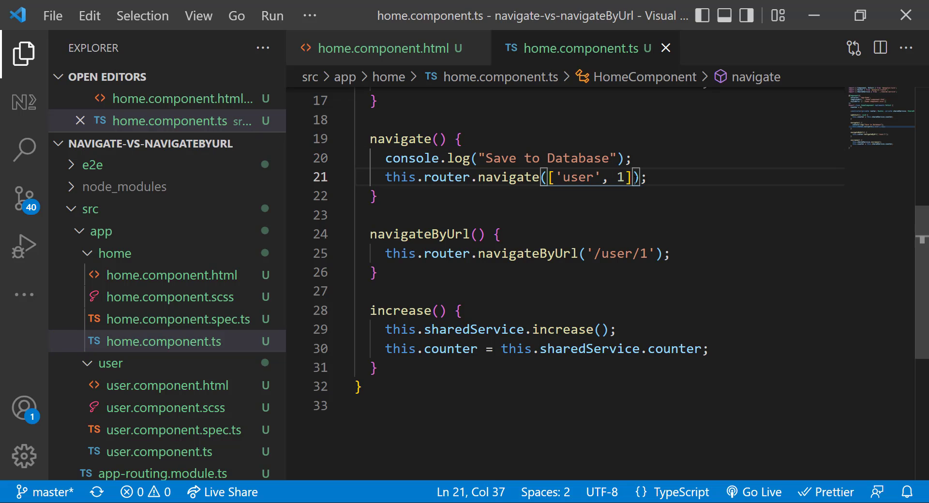
type(", {r")
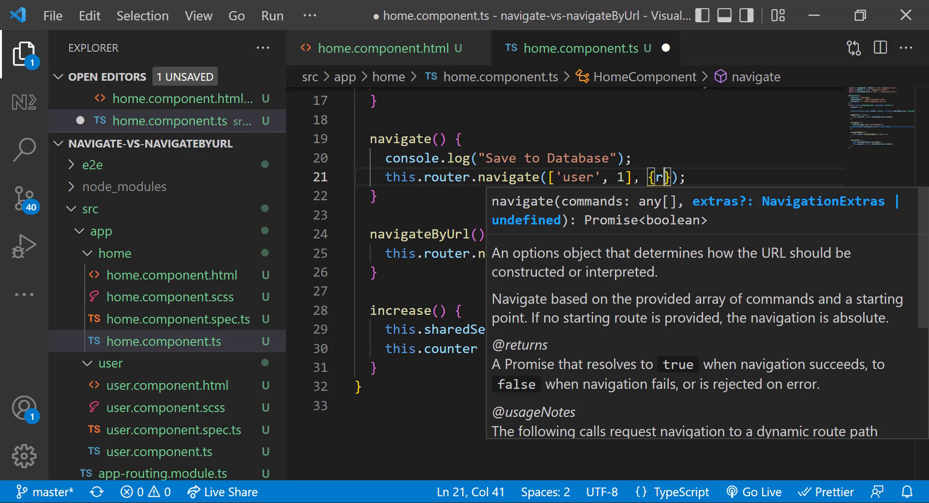
type("elativeTo:")
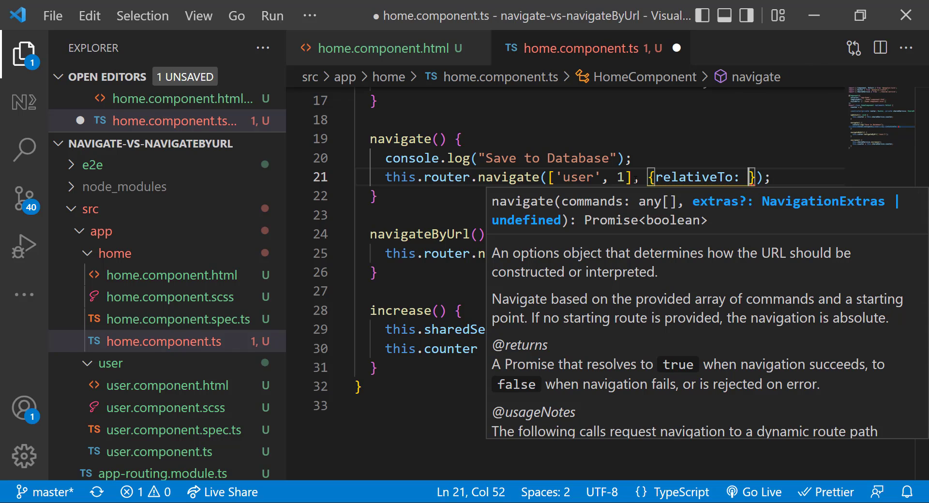
key("Backspace")
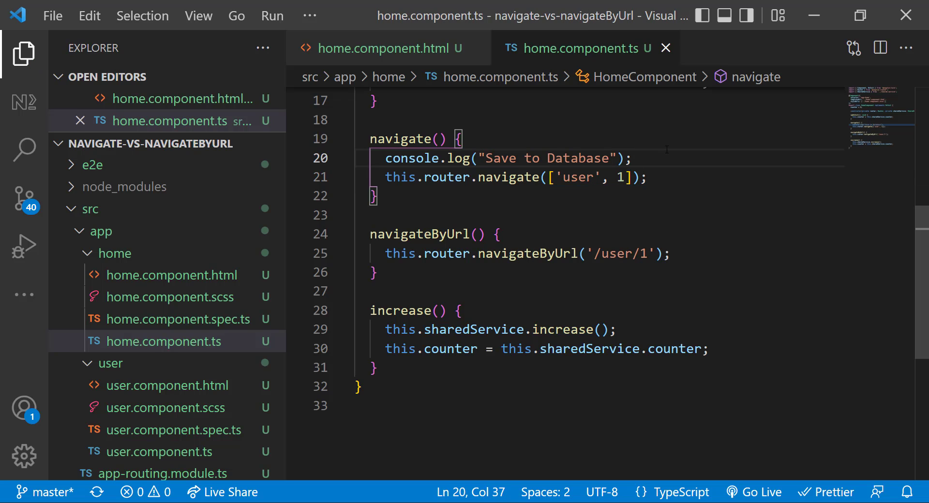
- Return to home.component.html, then open user.component.html with its /home Go To Home link
left_click(178, 98)
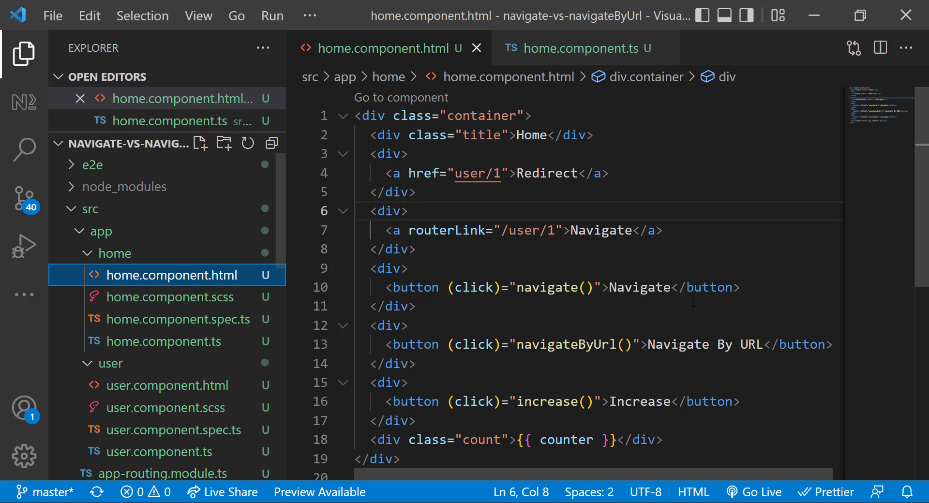
double_click(531, 231)
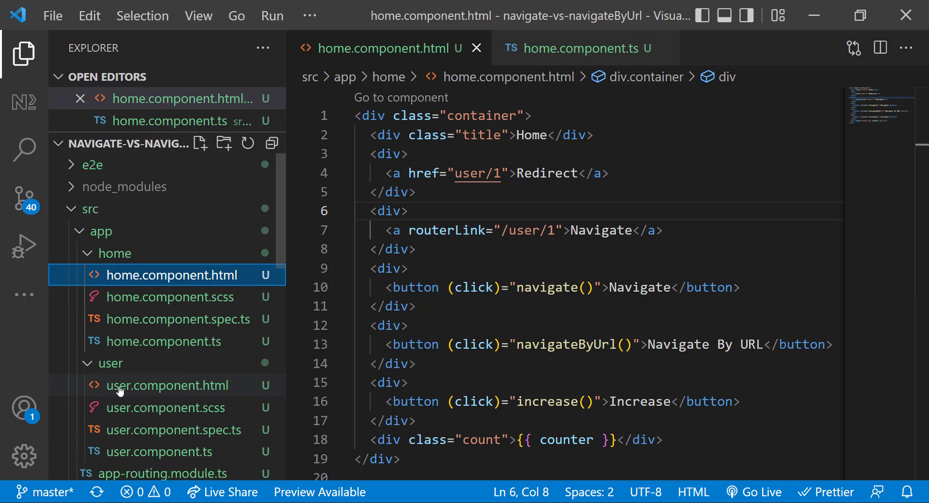
left_click(167, 385)
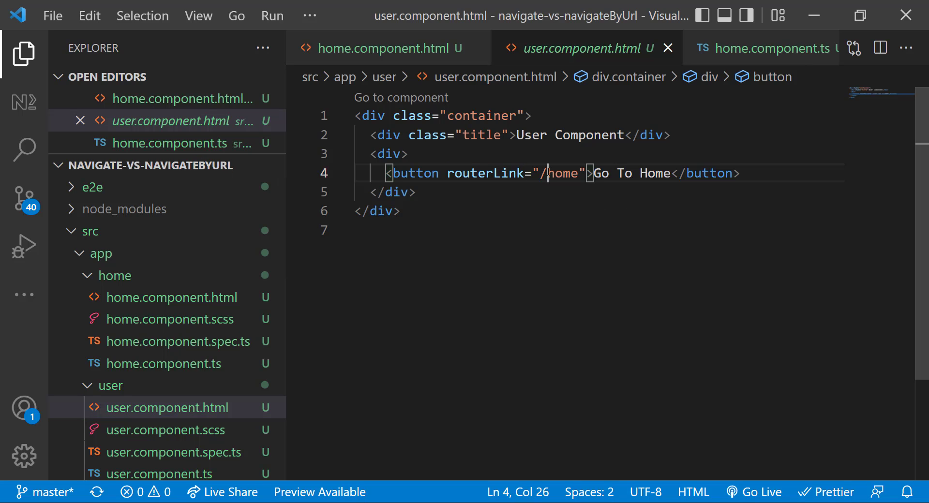
key("Backspace")
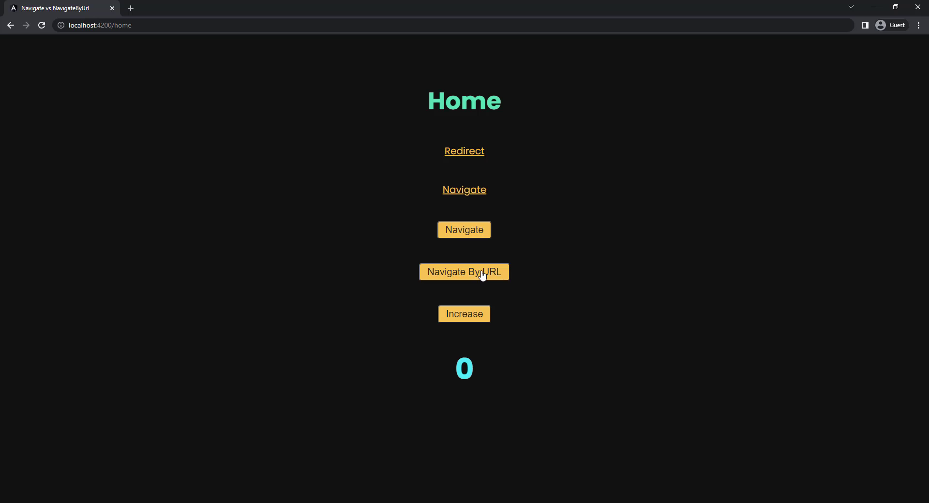
- Navigate By URL to the User page, then Go To Home back to a counter of 0
left_click(464, 271)
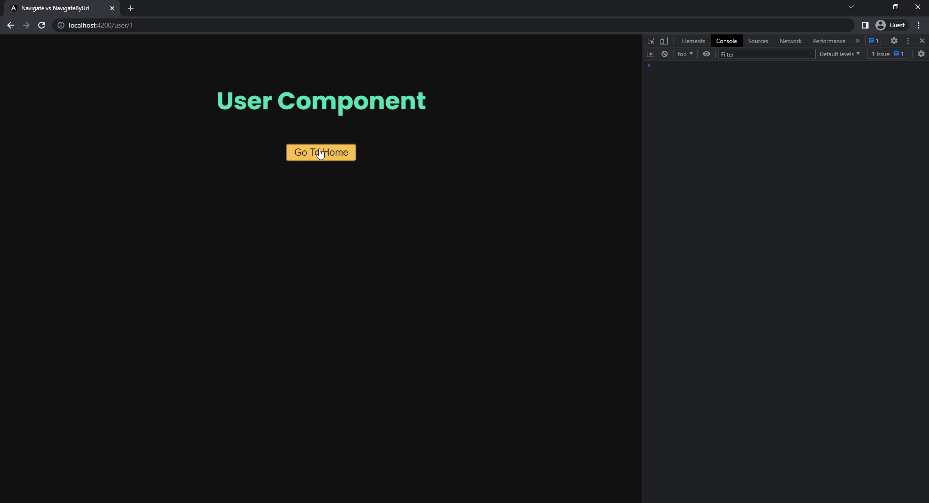
left_click(320, 152)
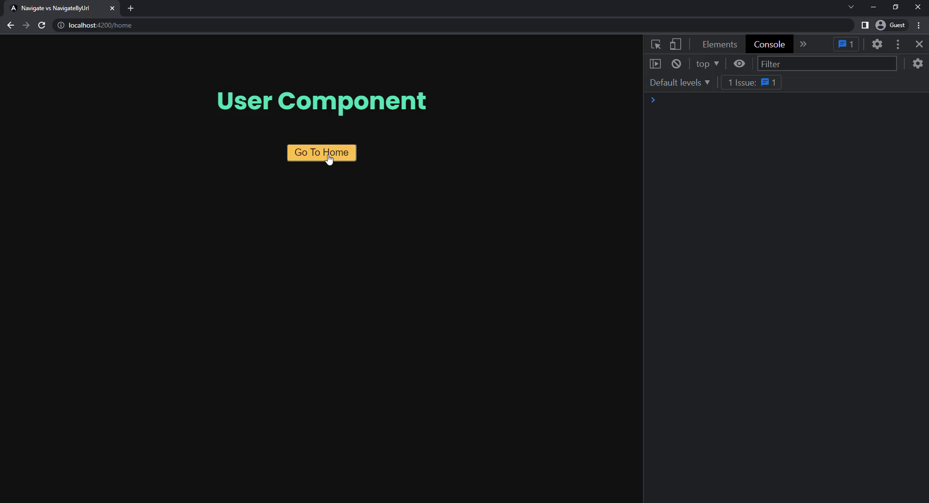
left_click(321, 153)
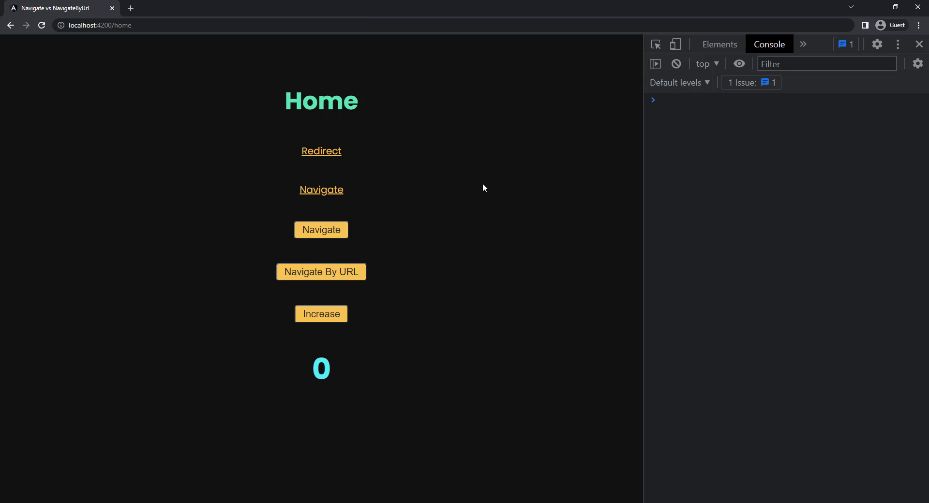